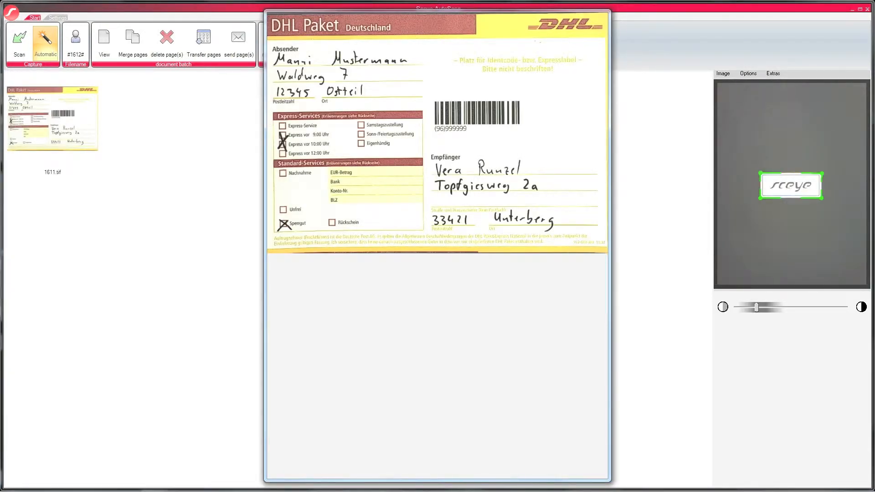
Capture the parcel label, bank slips, receipt form and till receipt, dismissing each preview.
click(18, 42)
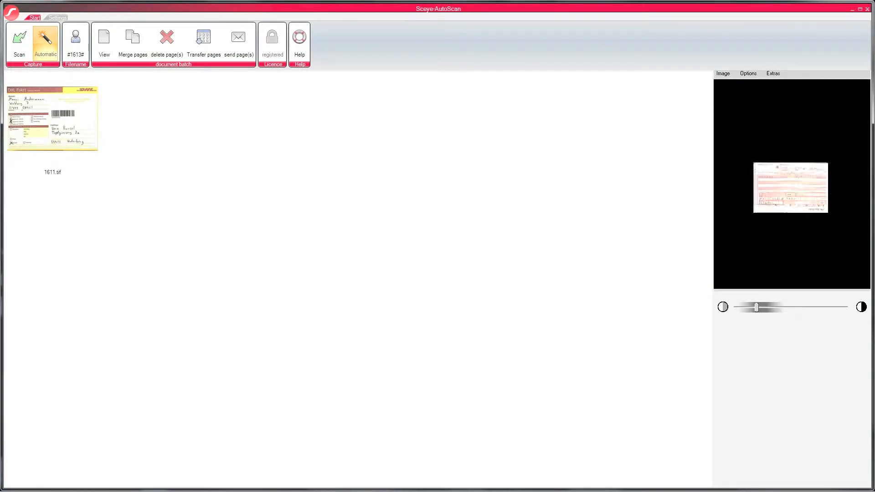
click(18, 44)
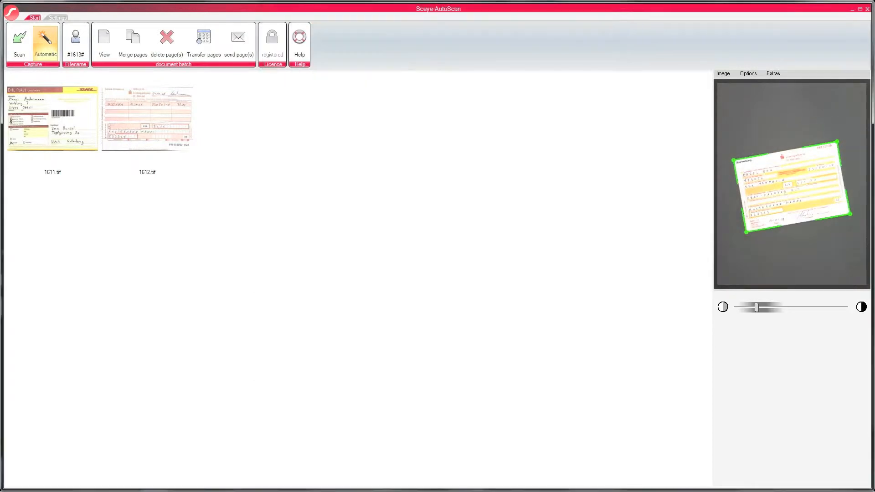
click(19, 42)
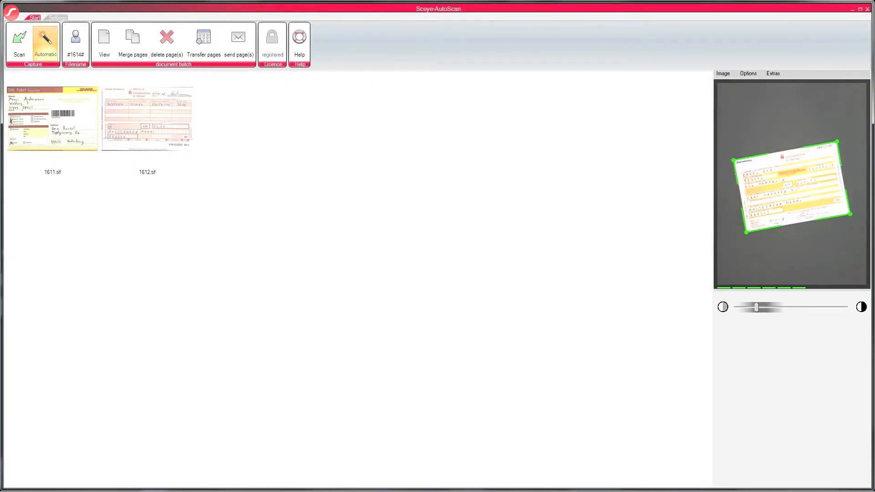
click(18, 42)
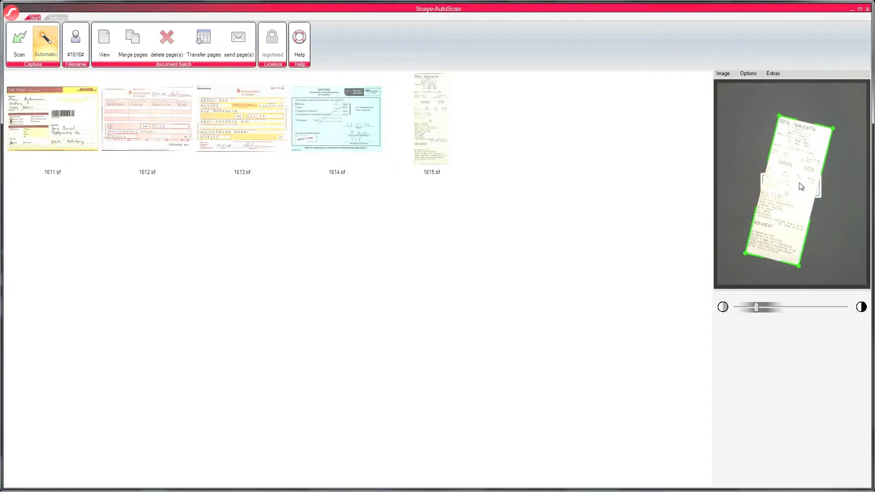
Set the image mode to monochrome and choose a capture filter.
click(722, 73)
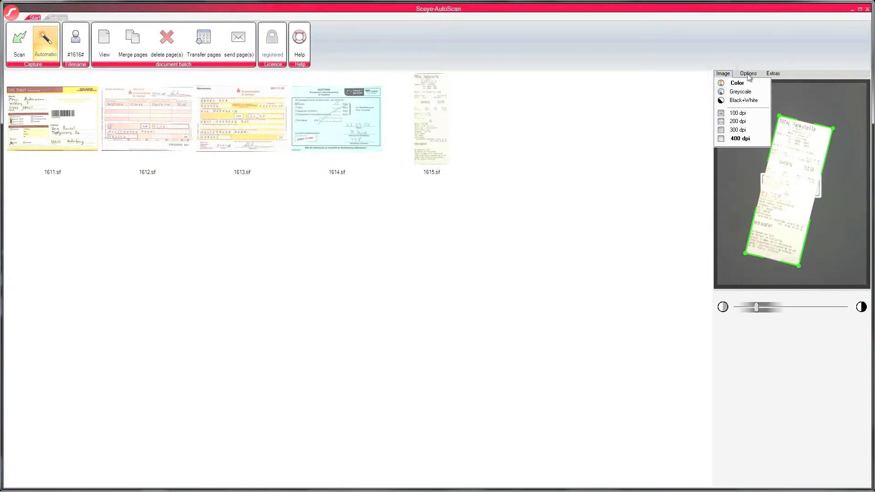
click(748, 73)
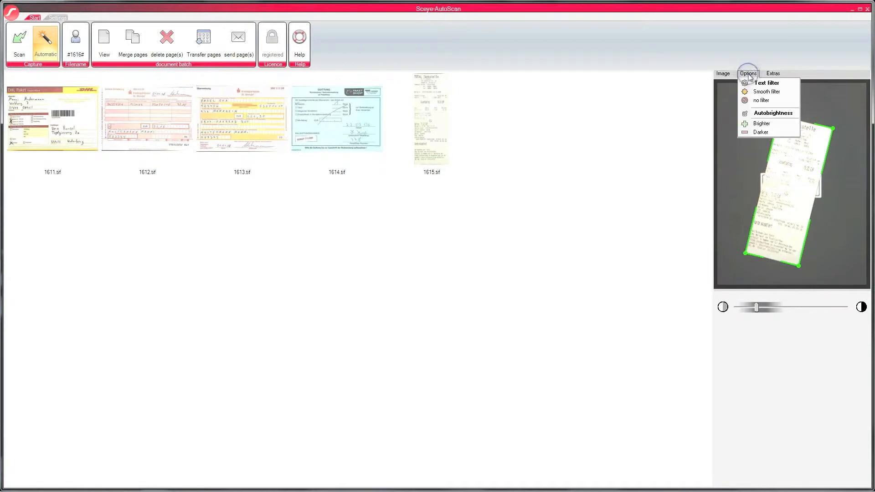
click(773, 73)
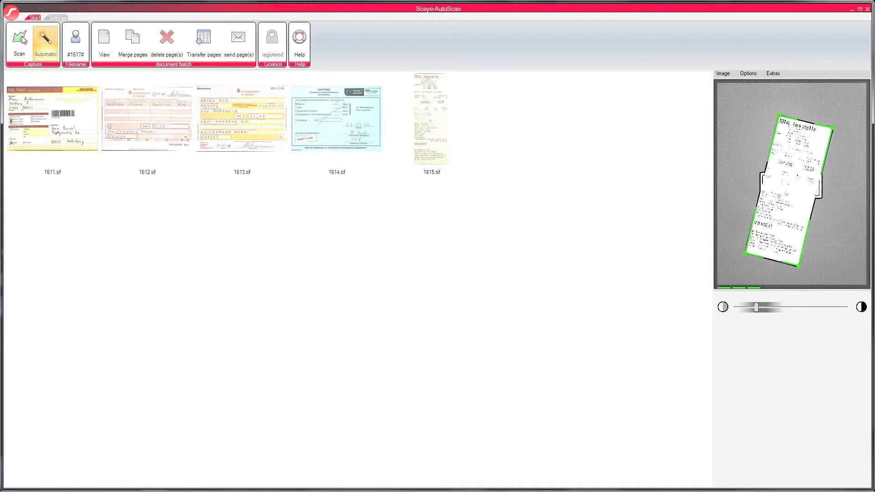
Recapture the till receipt in black and white as 1616.tif.
click(46, 42)
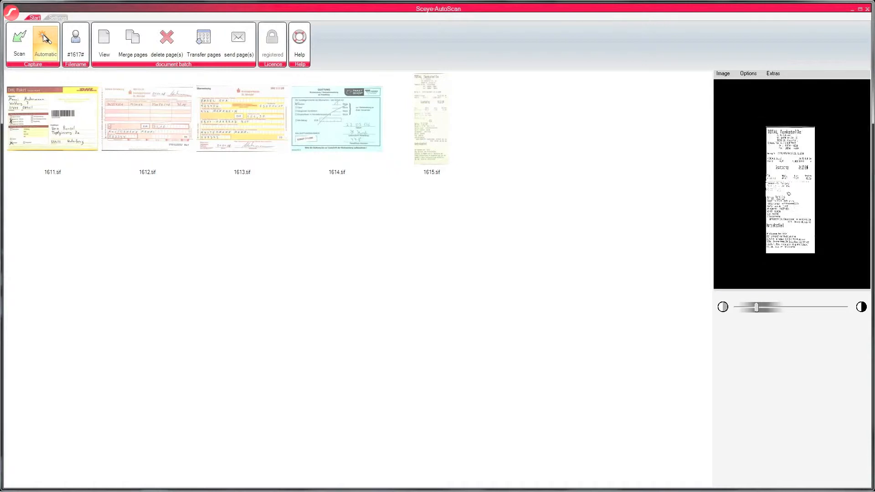
double_click(430, 116)
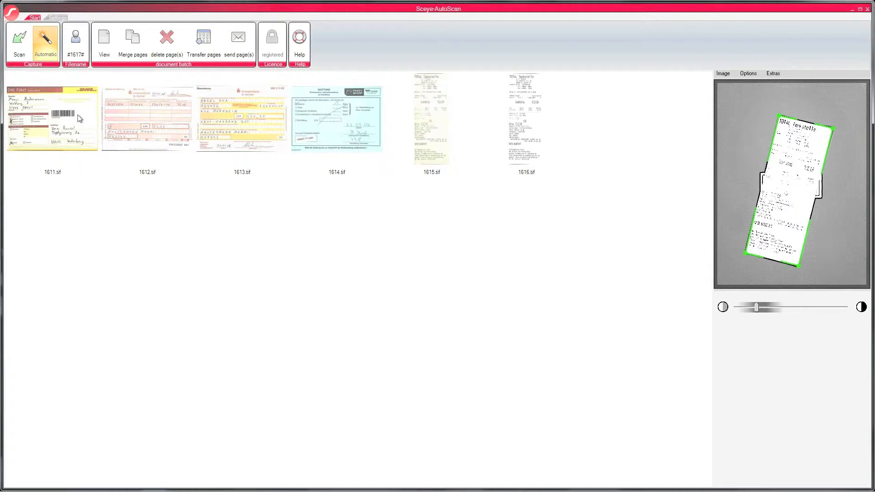
mouse_move(87, 128)
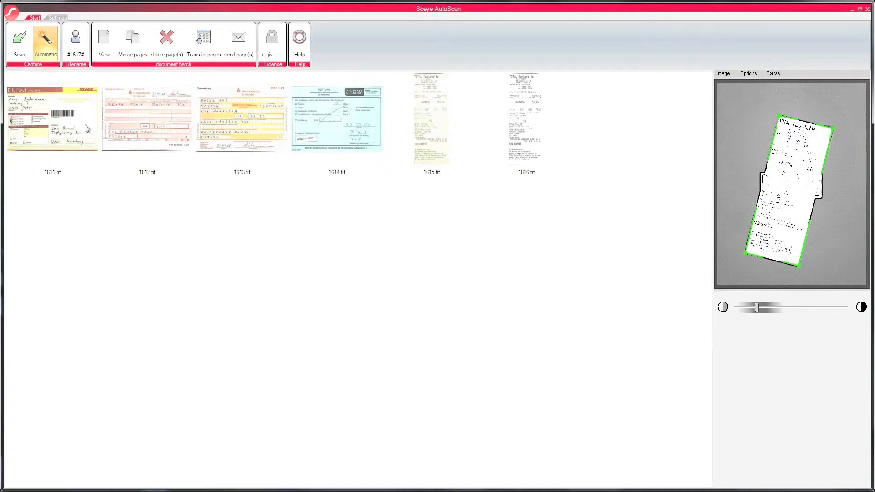
mouse_move(76, 164)
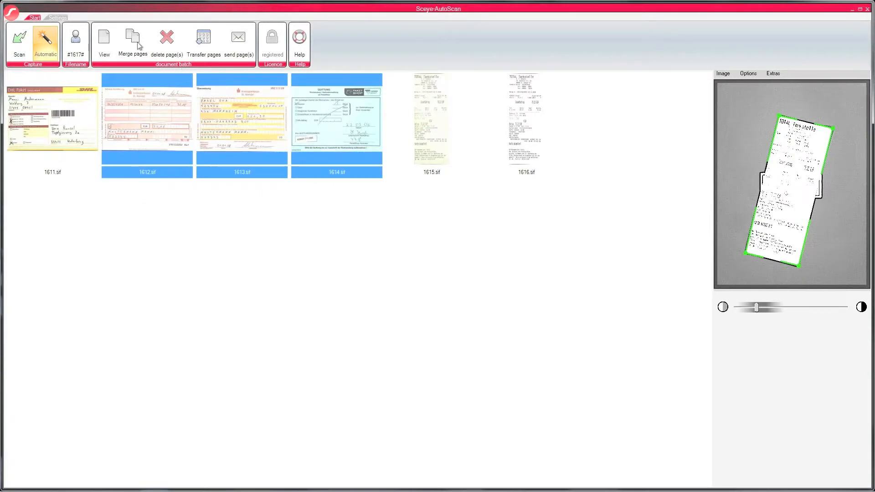
Merge 1612.tif, 1613.tif and 1614.tif into one file and view it in Sceye Viewer.
click(133, 42)
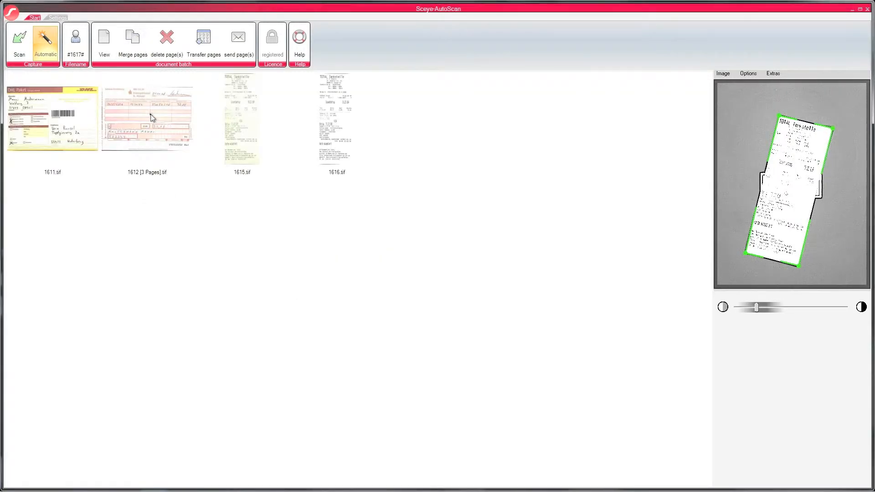
click(147, 117)
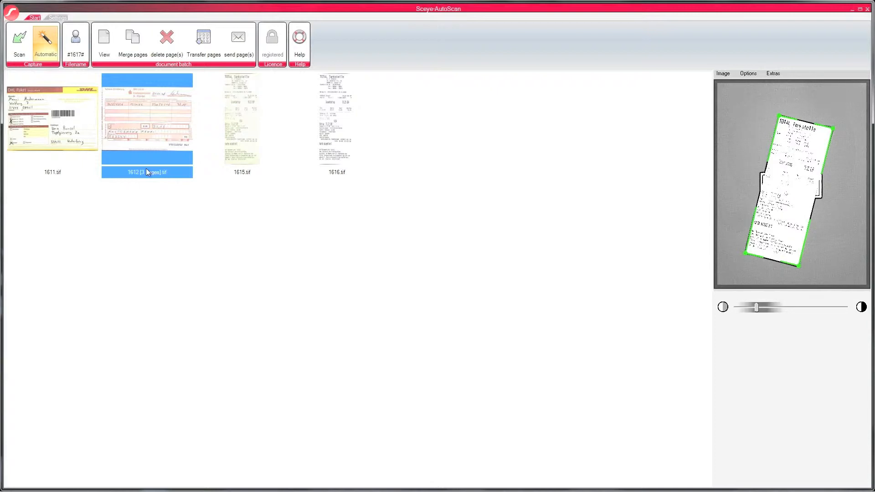
click(145, 142)
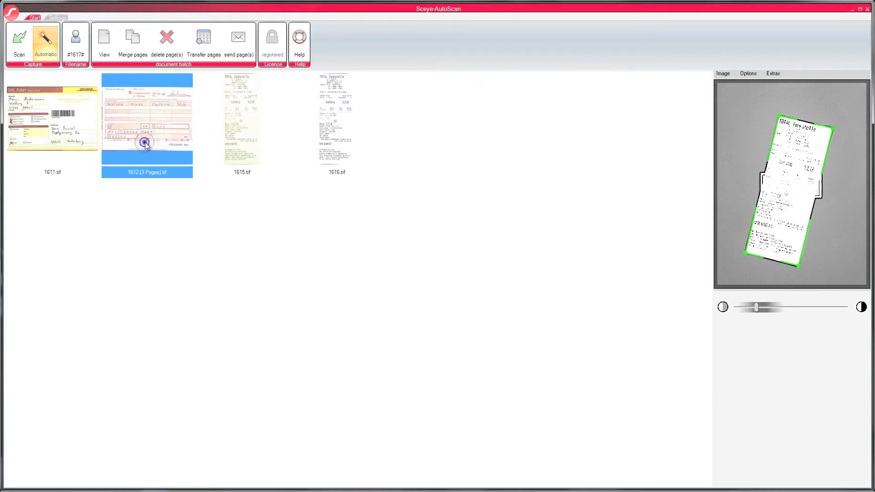
double_click(146, 117)
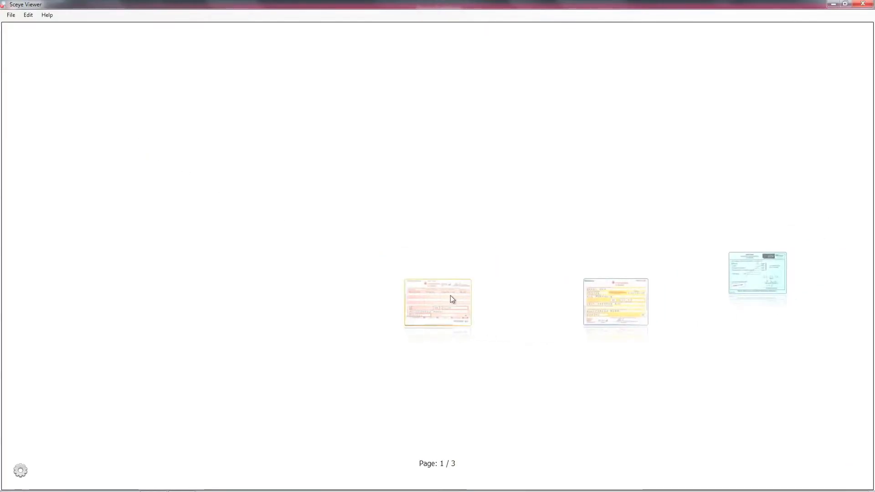
mouse_move(609, 303)
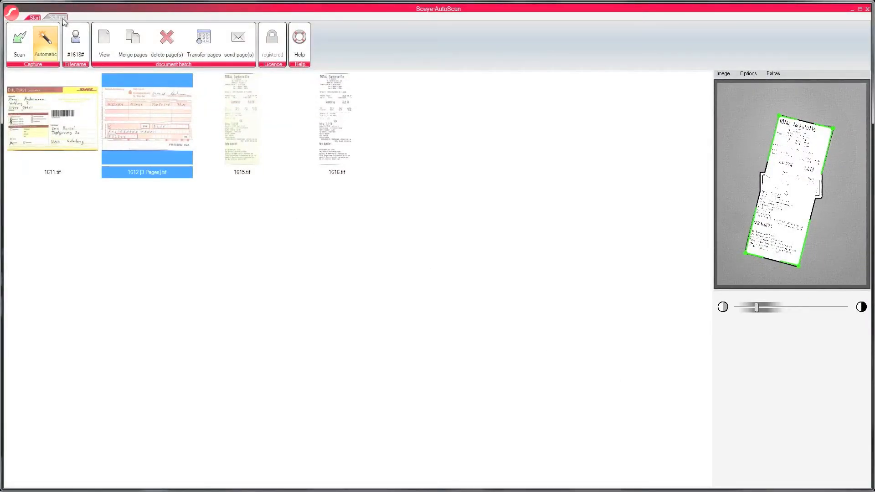
Switch on the multipage assistant in the capture settings.
click(54, 17)
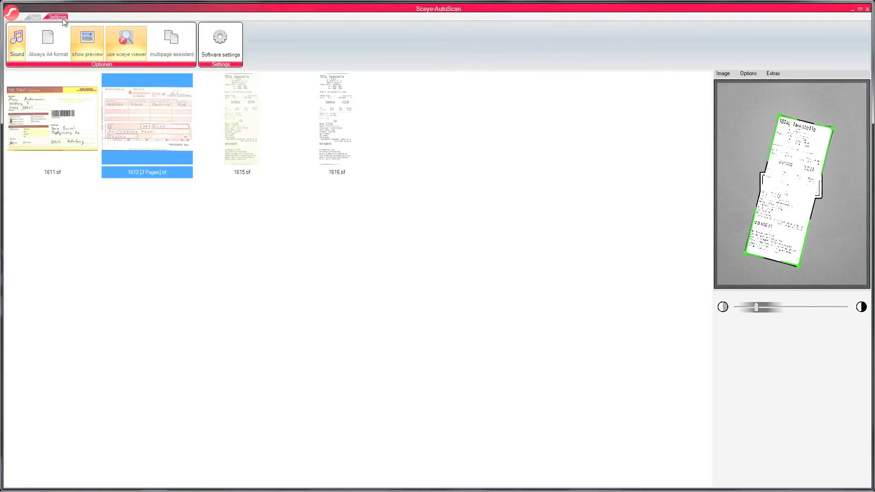
click(126, 39)
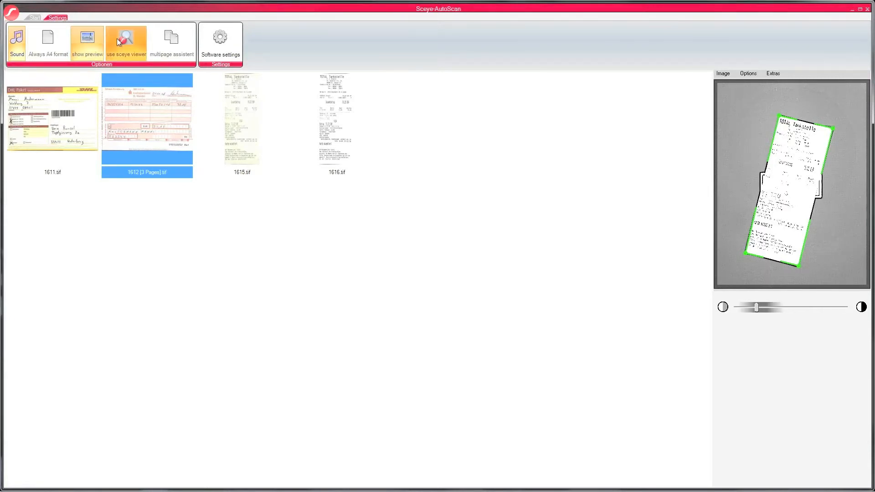
click(87, 40)
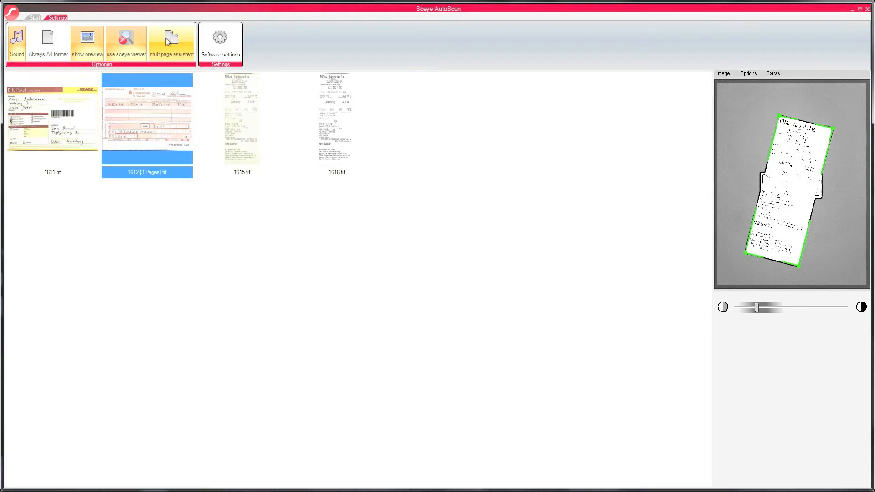
click(172, 42)
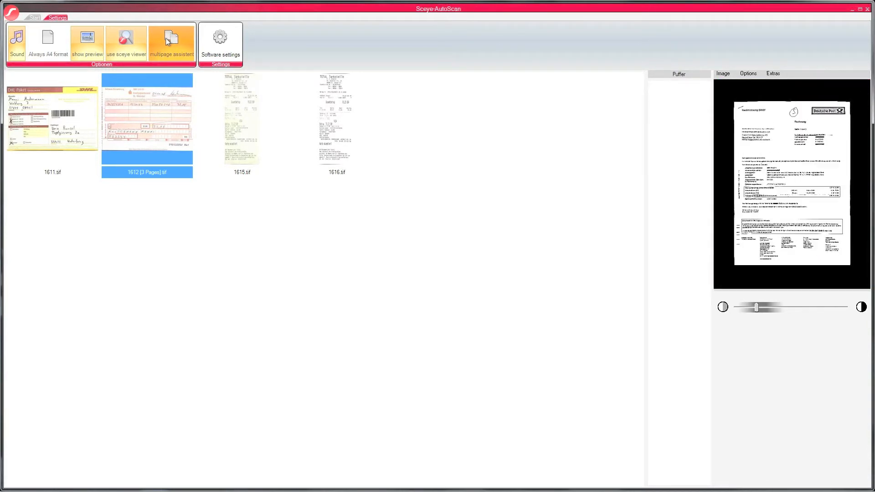
Enlarge page 3 of the Deutsche Post invoice held in the buffer.
double_click(147, 110)
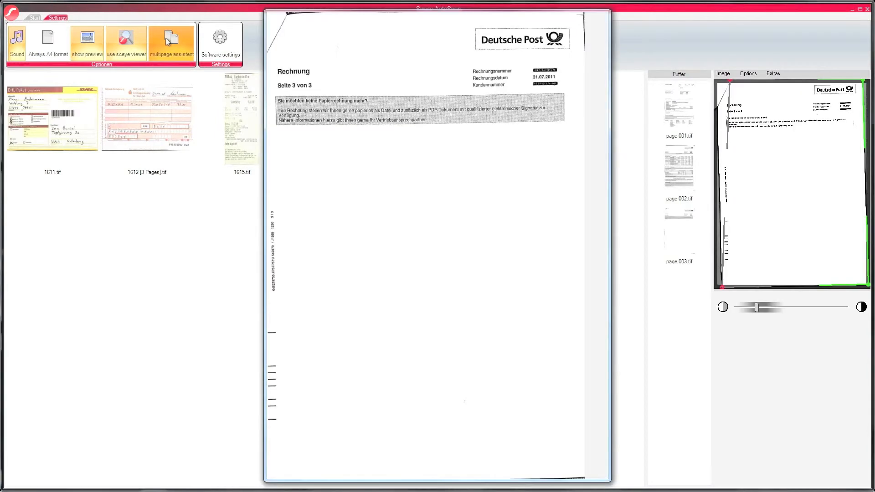
mouse_move(606, 157)
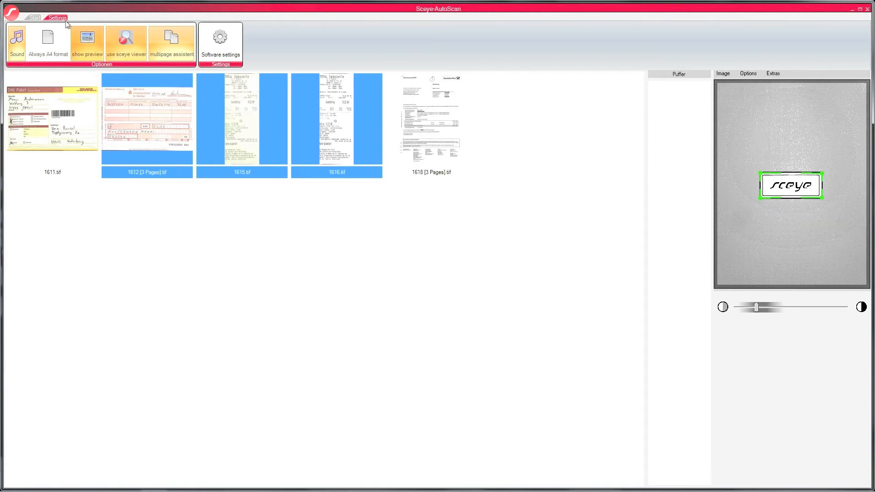
Transfer scans 1612, 1615 and 1616 to the Receipts 4 cash box target.
click(33, 17)
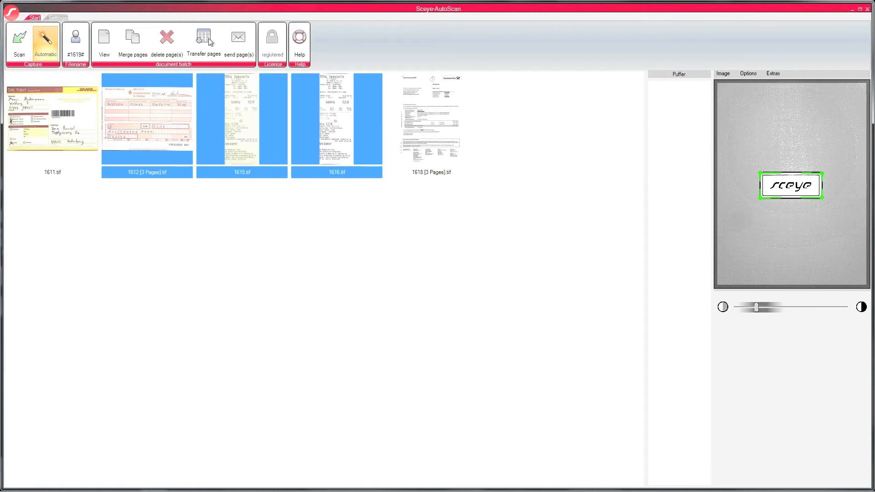
click(203, 37)
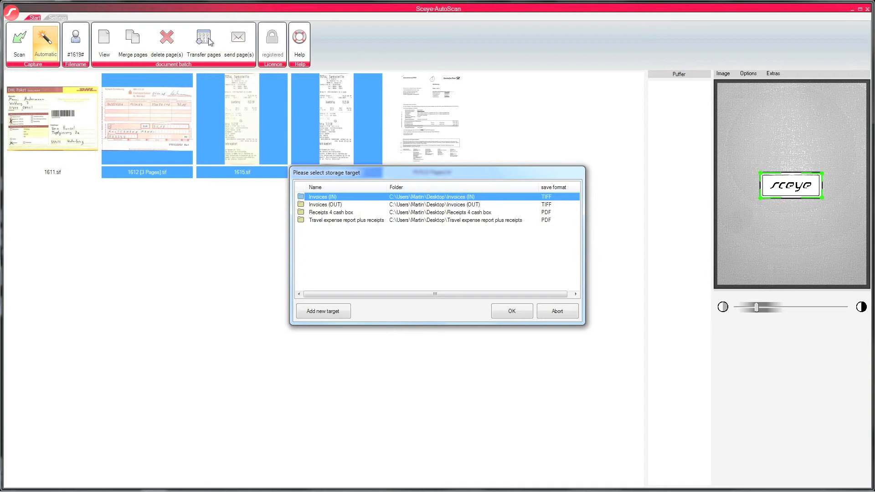
mouse_move(296, 113)
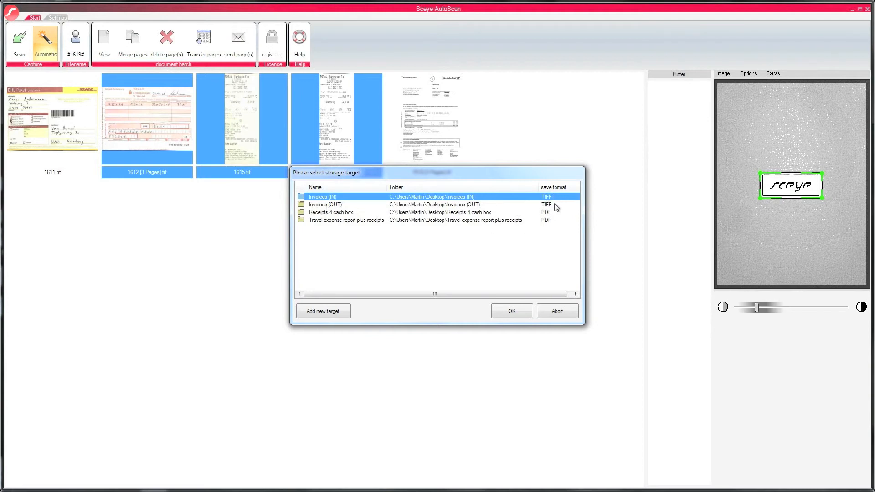
mouse_move(555, 210)
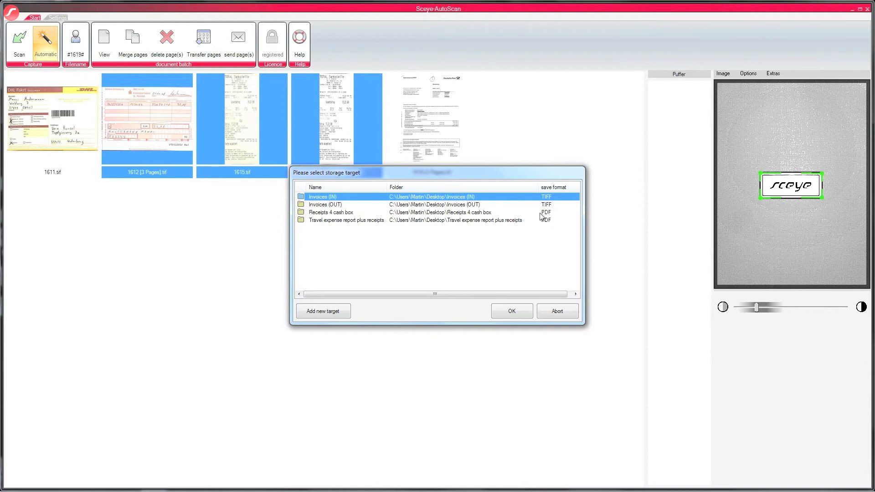
click(346, 211)
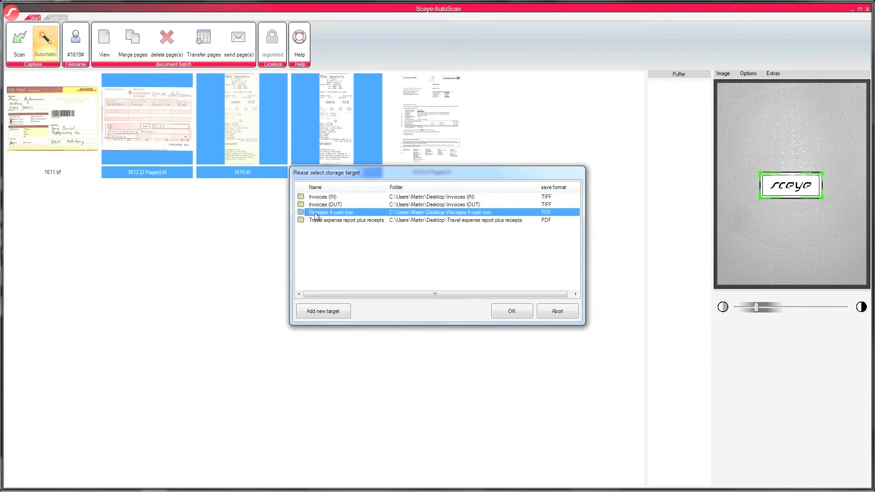
click(510, 311)
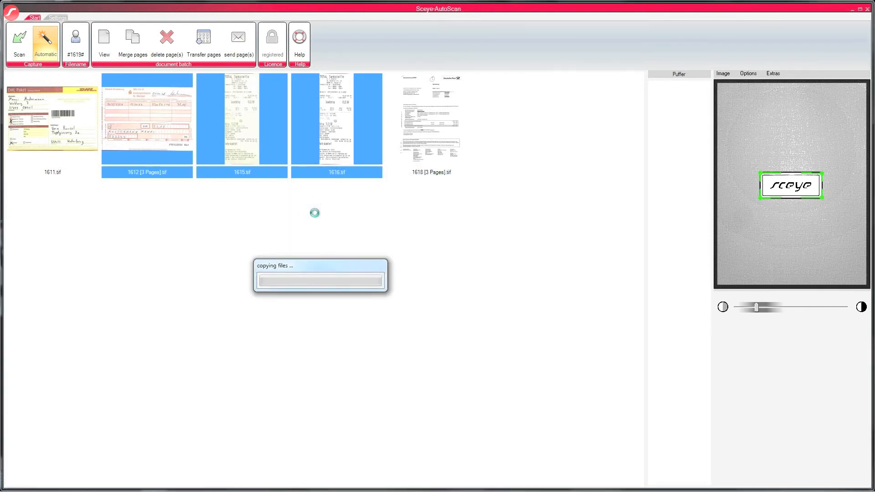